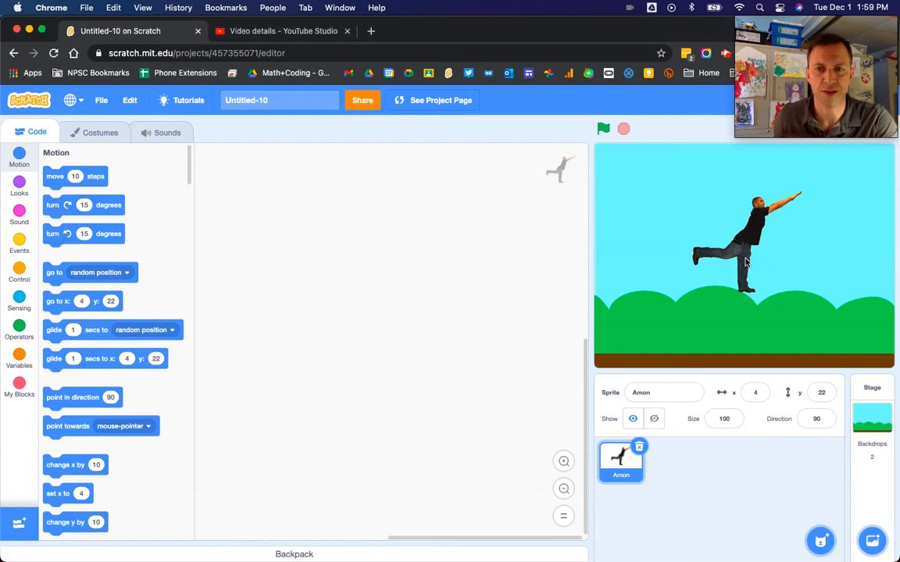
pyautogui.moveTo(840, 228)
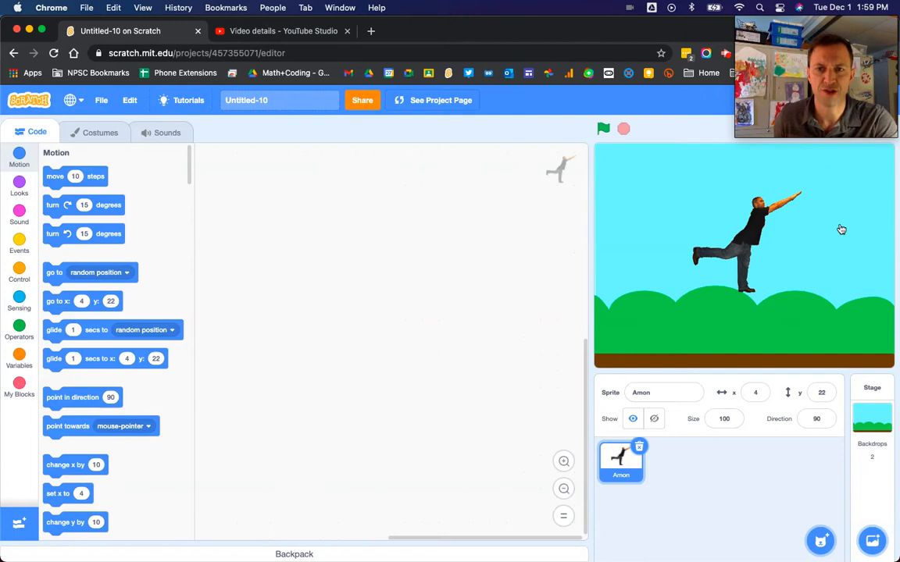
pyautogui.moveTo(383, 271)
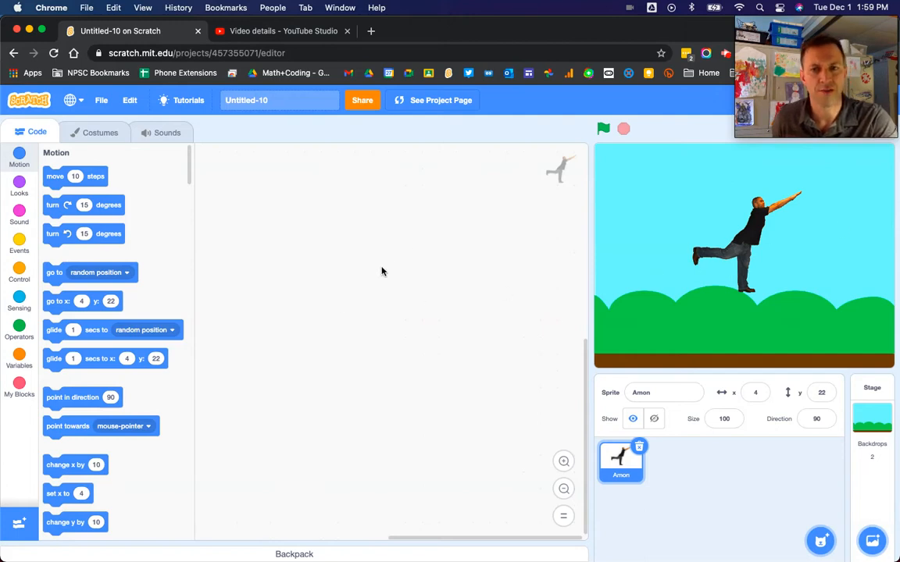
pyautogui.moveTo(357, 272)
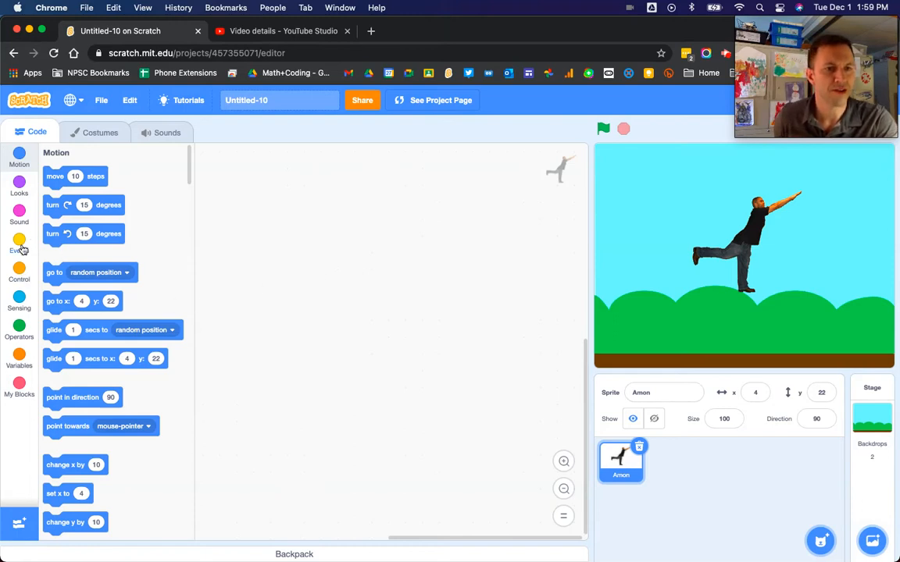
# Step: Place a 'when space key pressed' hat block in the scripts area to begin the jump
pyautogui.click(19, 243)
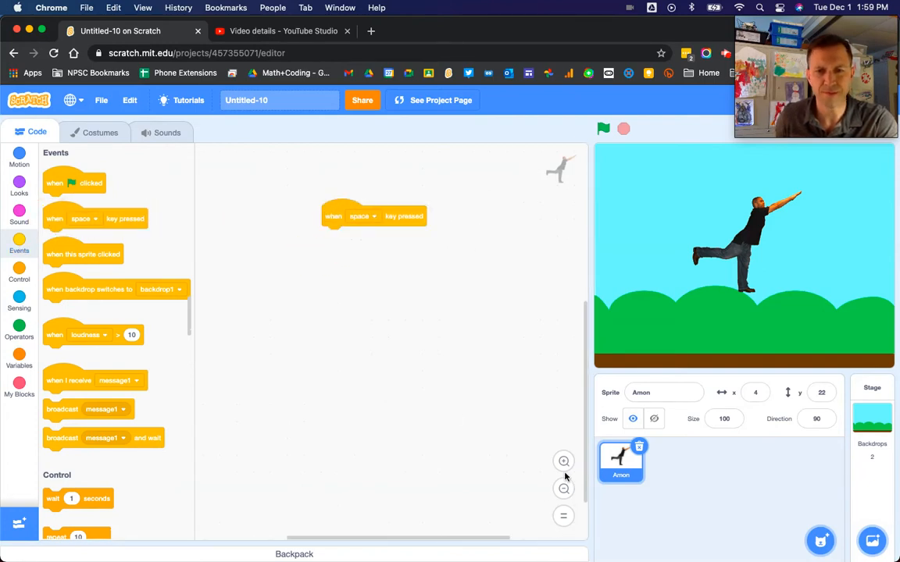
pyautogui.moveTo(374, 215); pyautogui.dragTo(451, 161)
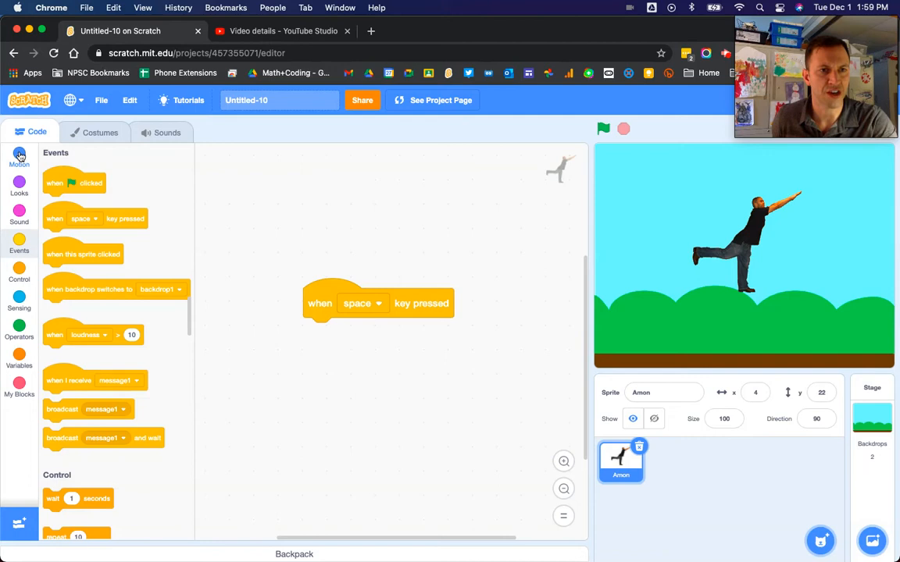
pyautogui.click(18, 157)
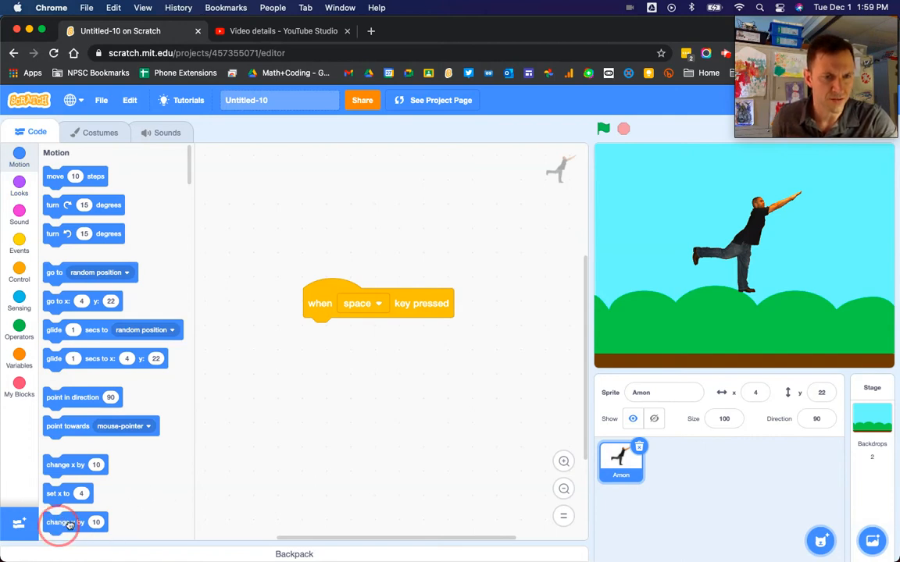
# Step: Add 'change y by 75' then 'change y by -75' beneath the space-key block
pyautogui.moveTo(66, 522); pyautogui.dragTo(350, 331)
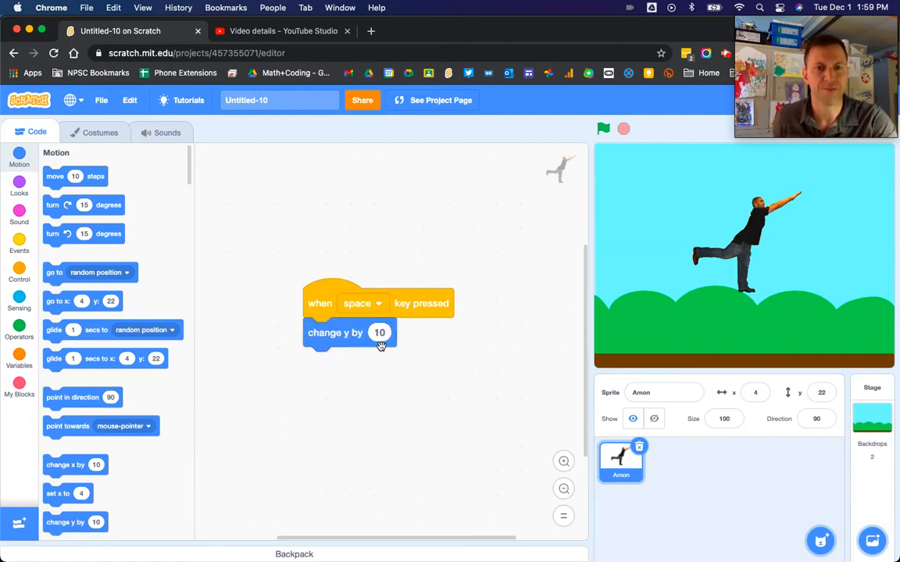
pyautogui.click(379, 333)
pyautogui.write('75')
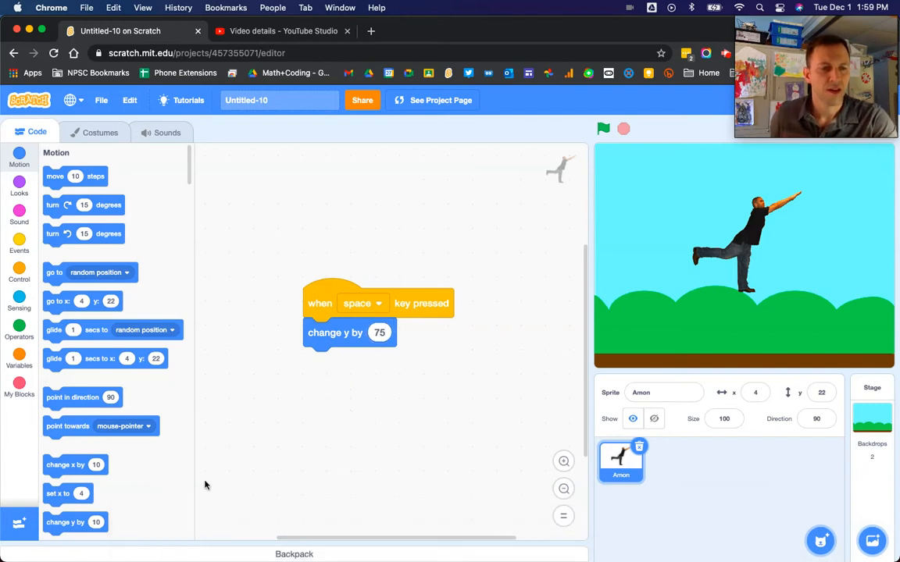
pyautogui.moveTo(84, 517)
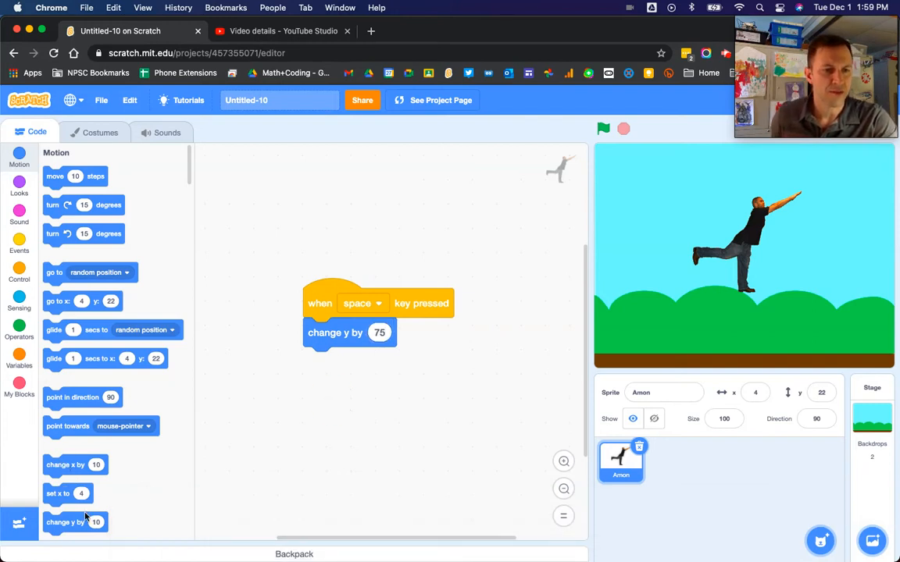
pyautogui.moveTo(65, 522); pyautogui.dragTo(334, 361)
pyautogui.write('-75')
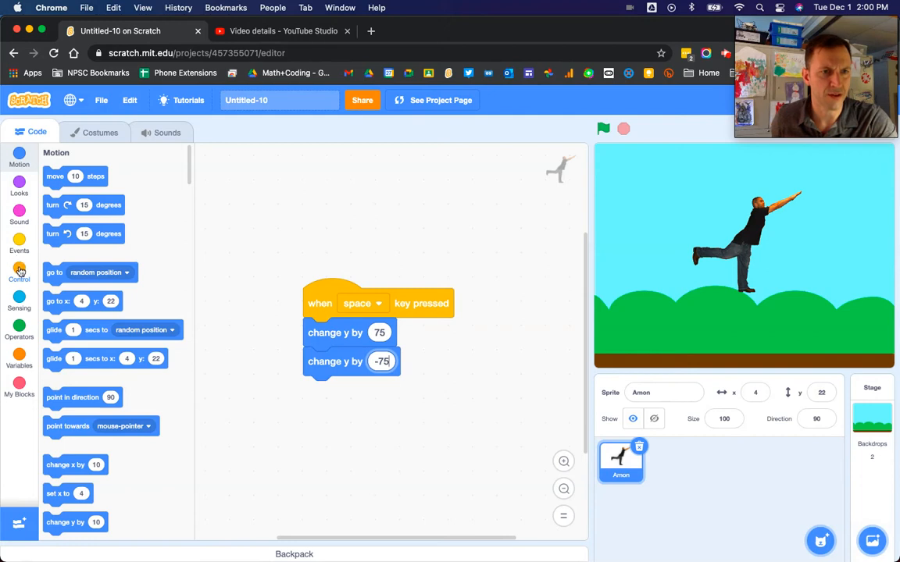
pyautogui.click(19, 211)
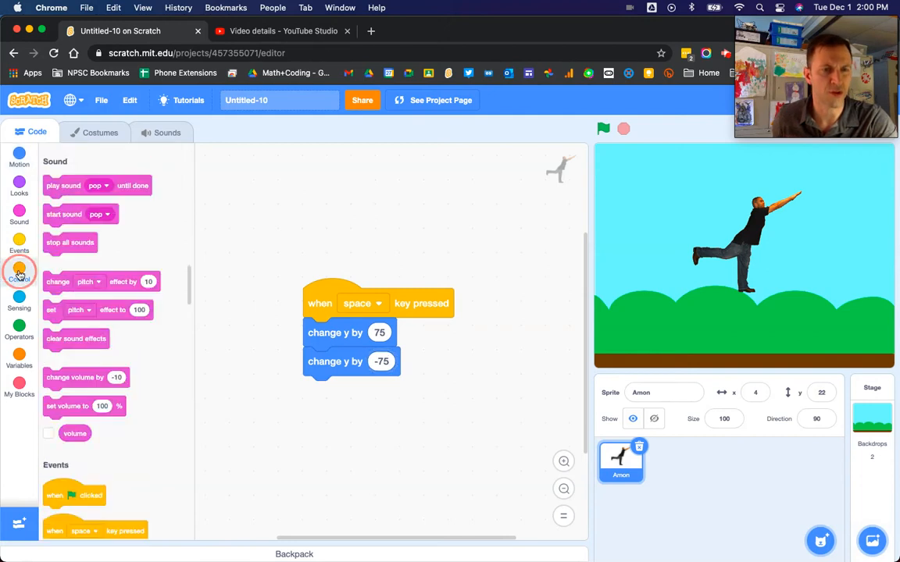
# Step: Put a 'wait .25 seconds' block between the upward and downward y-changes
pyautogui.click(18, 269)
pyautogui.write('.25')
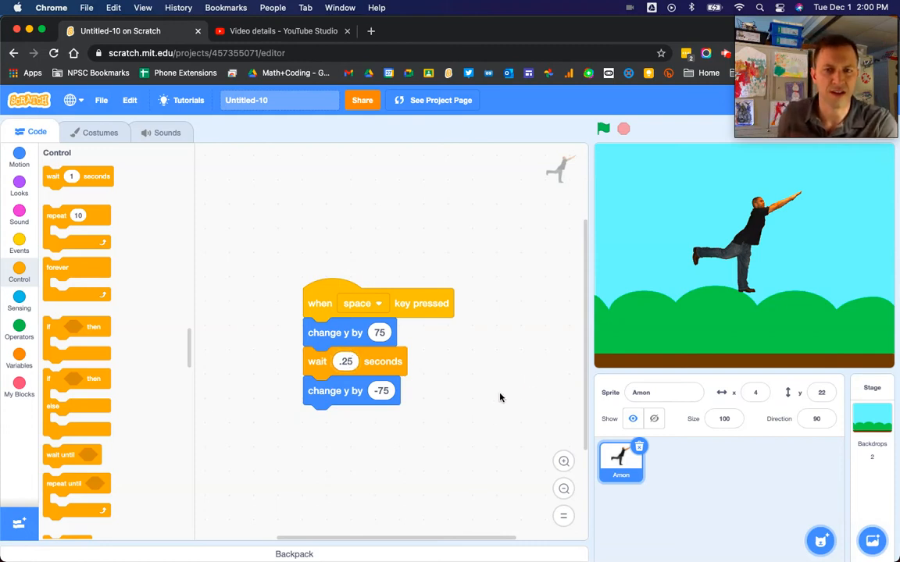
pyautogui.moveTo(491, 269)
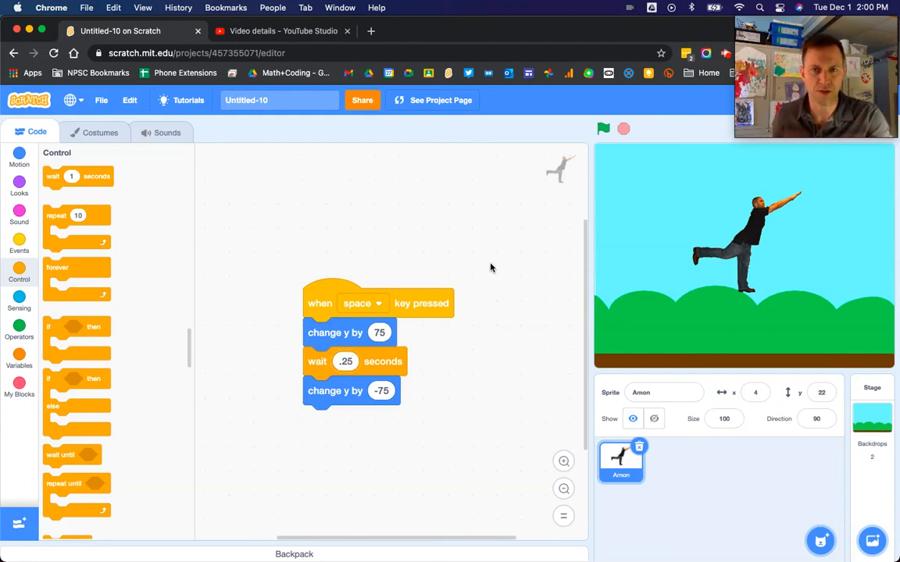
# Step: Change the wait duration to .5 seconds, then settle on .4 seconds
pyautogui.click(603, 129)
pyautogui.write('.5')
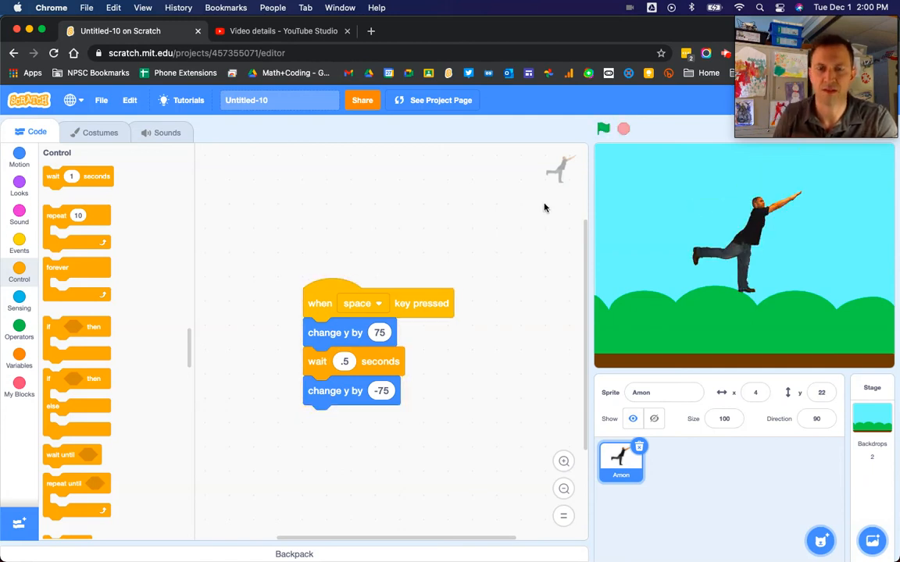
pyautogui.click(344, 361)
pyautogui.write('.4')
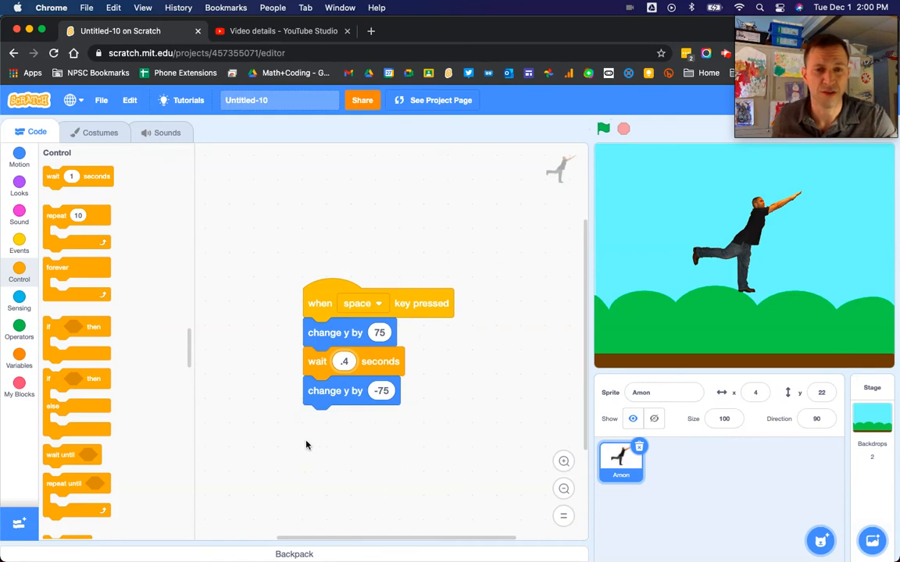
pyautogui.moveTo(375, 353)
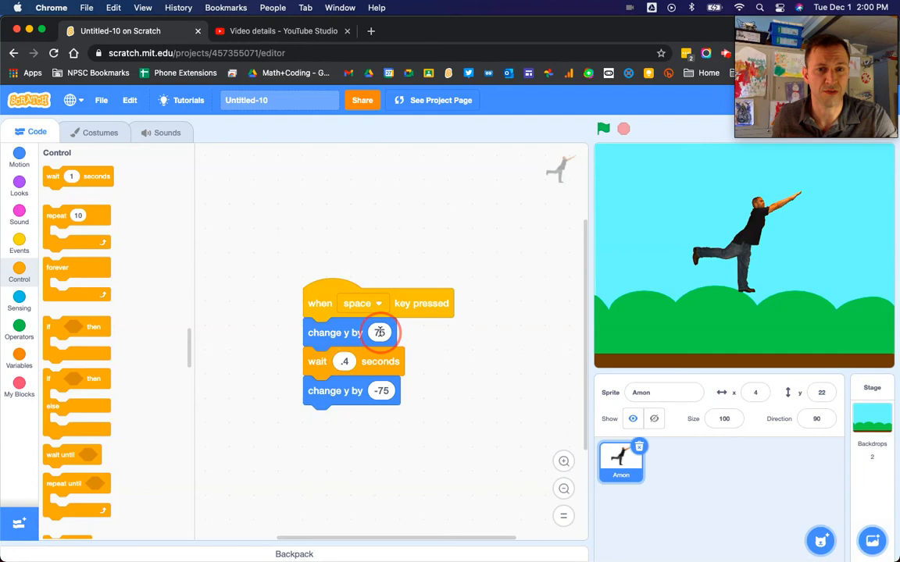
# Step: Lower the character onto the grass and run the space-key script to confirm it jumps
pyautogui.click(380, 331)
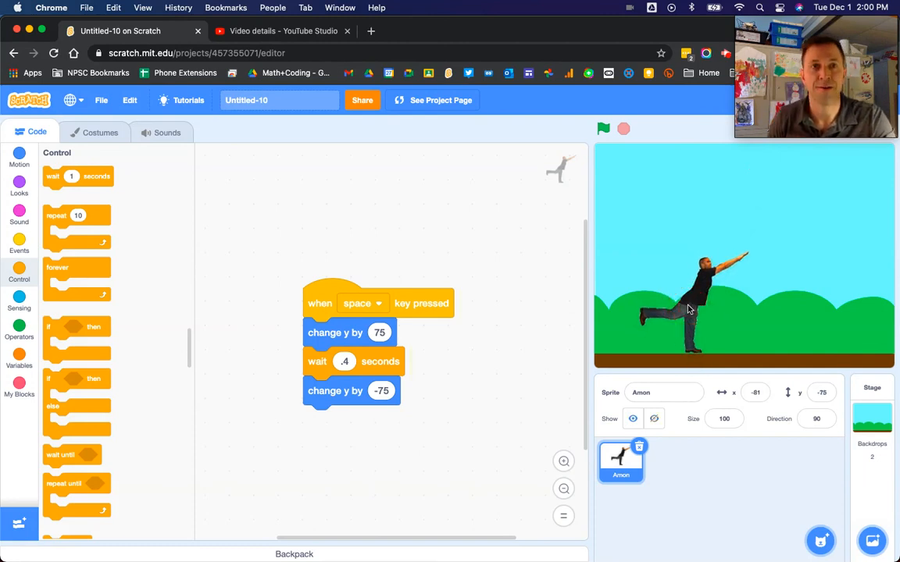
pyautogui.click(603, 128)
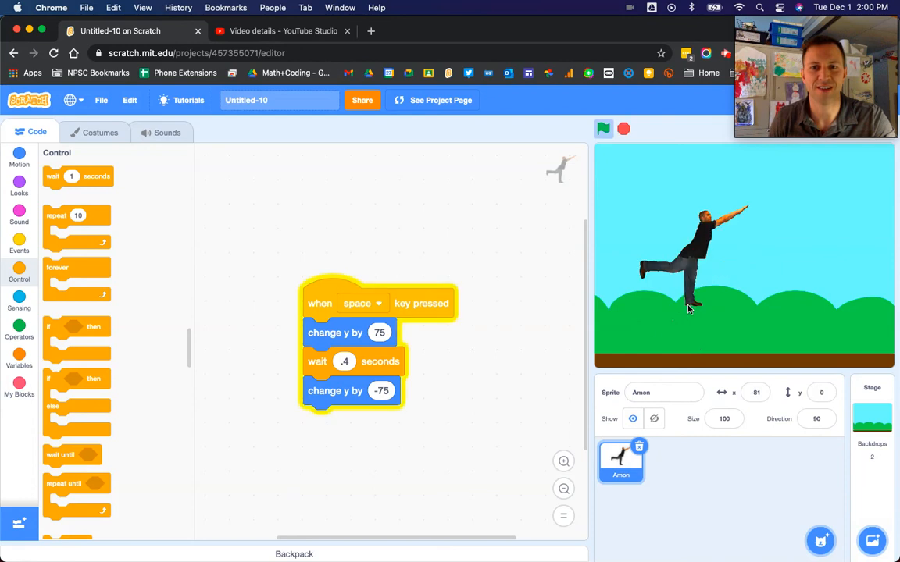
pyautogui.click(603, 128)
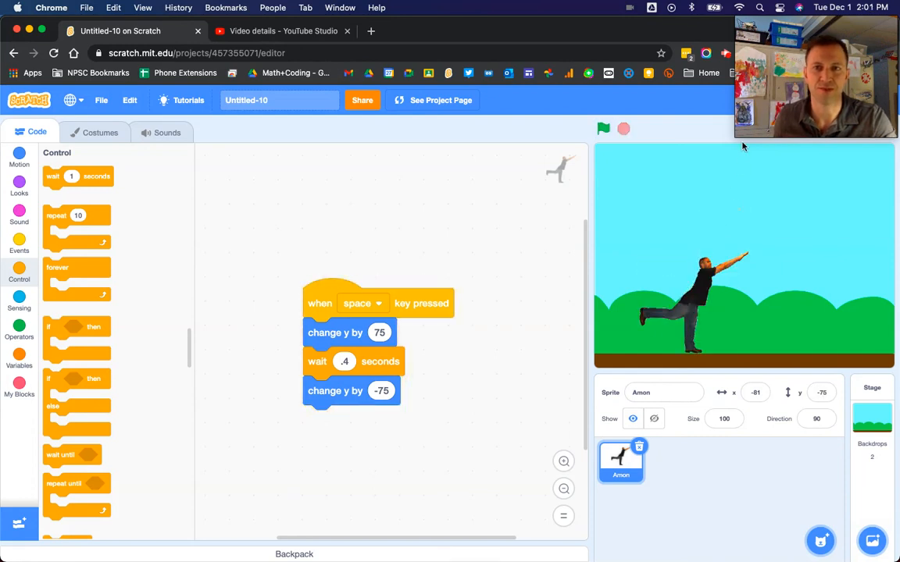